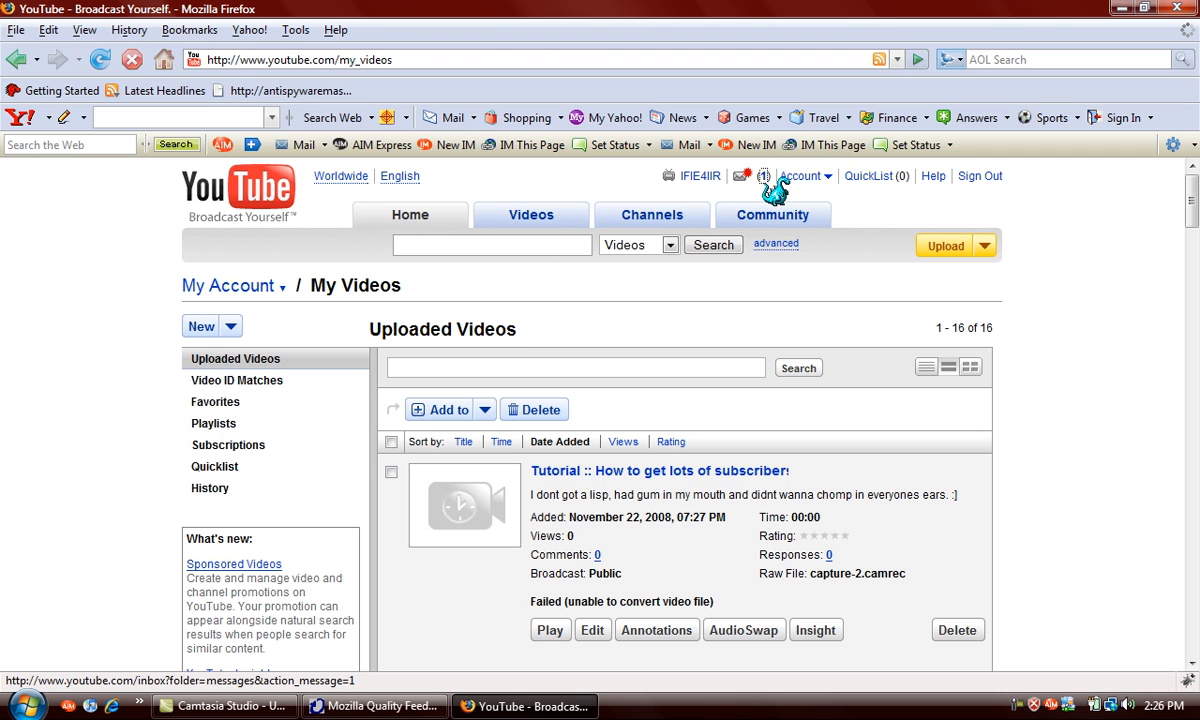
Read the latest sub-back reply in the inbox and search YouTube for Fred
click(740, 176)
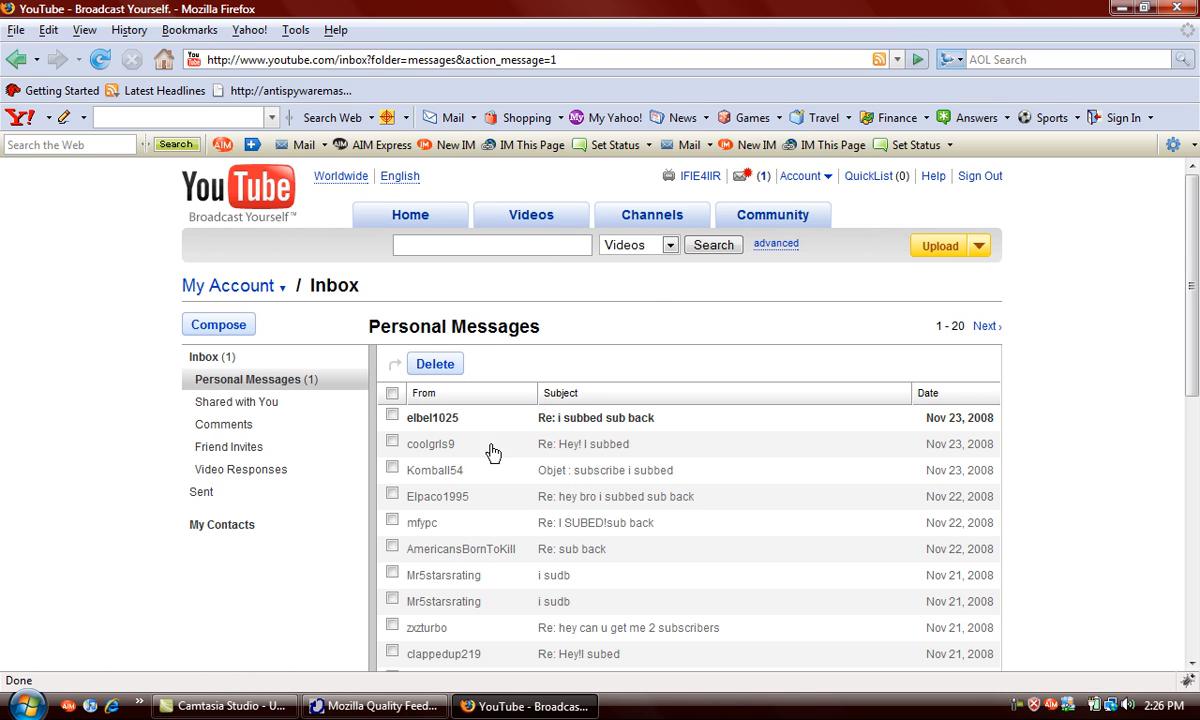
click(596, 418)
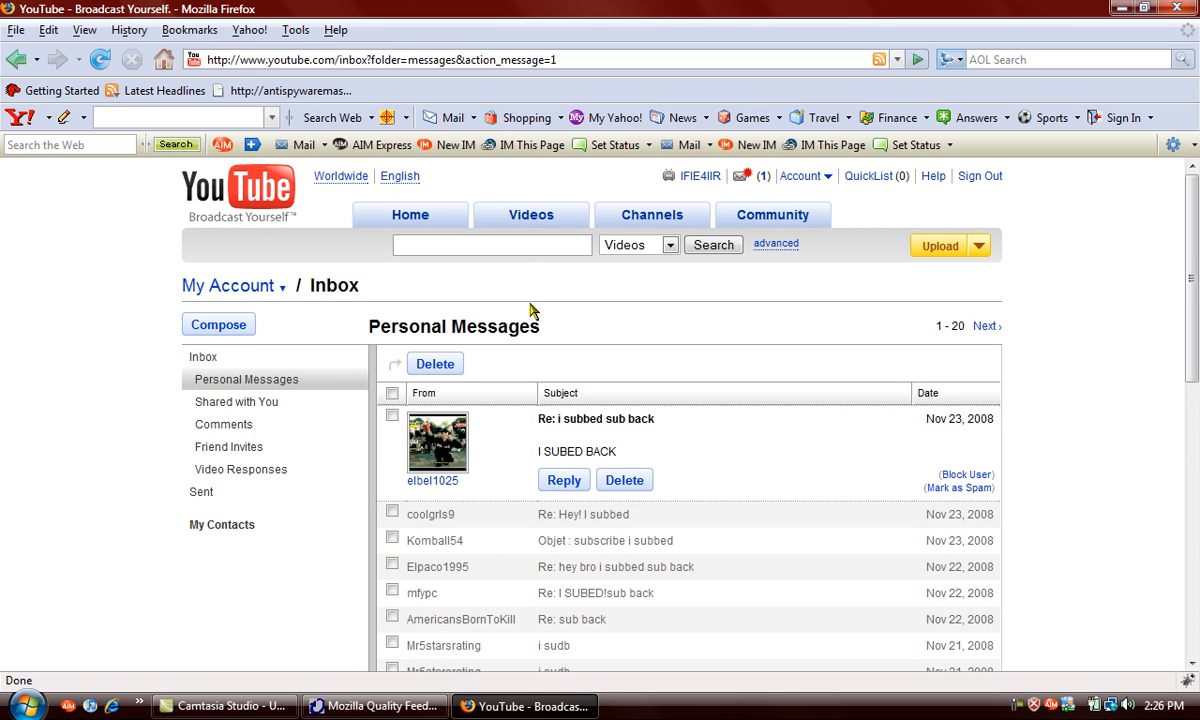
click(492, 244)
text(Fred)
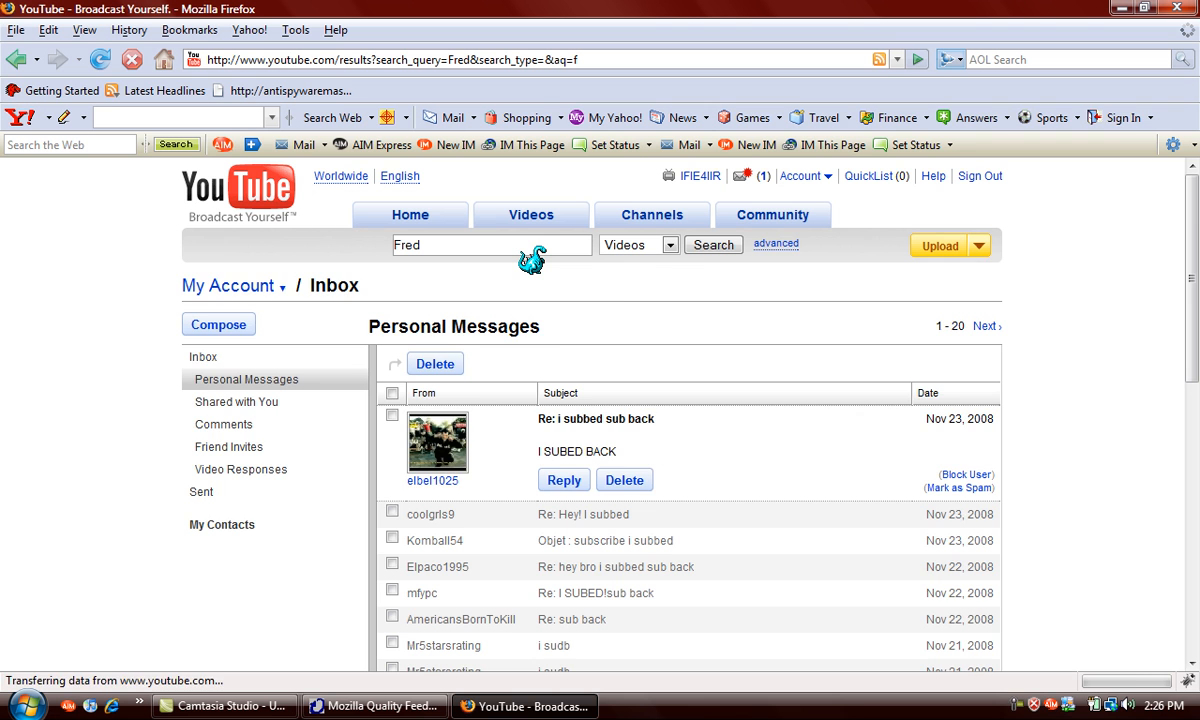
click(712, 244)
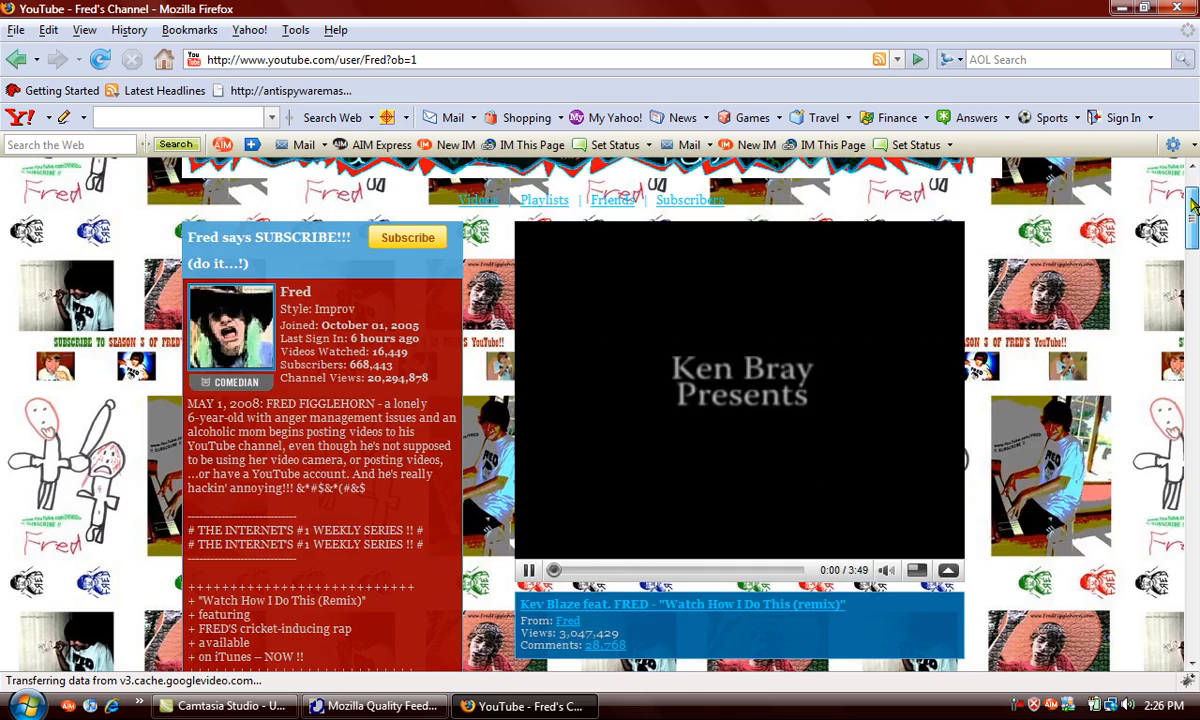
scroll(up, 3)
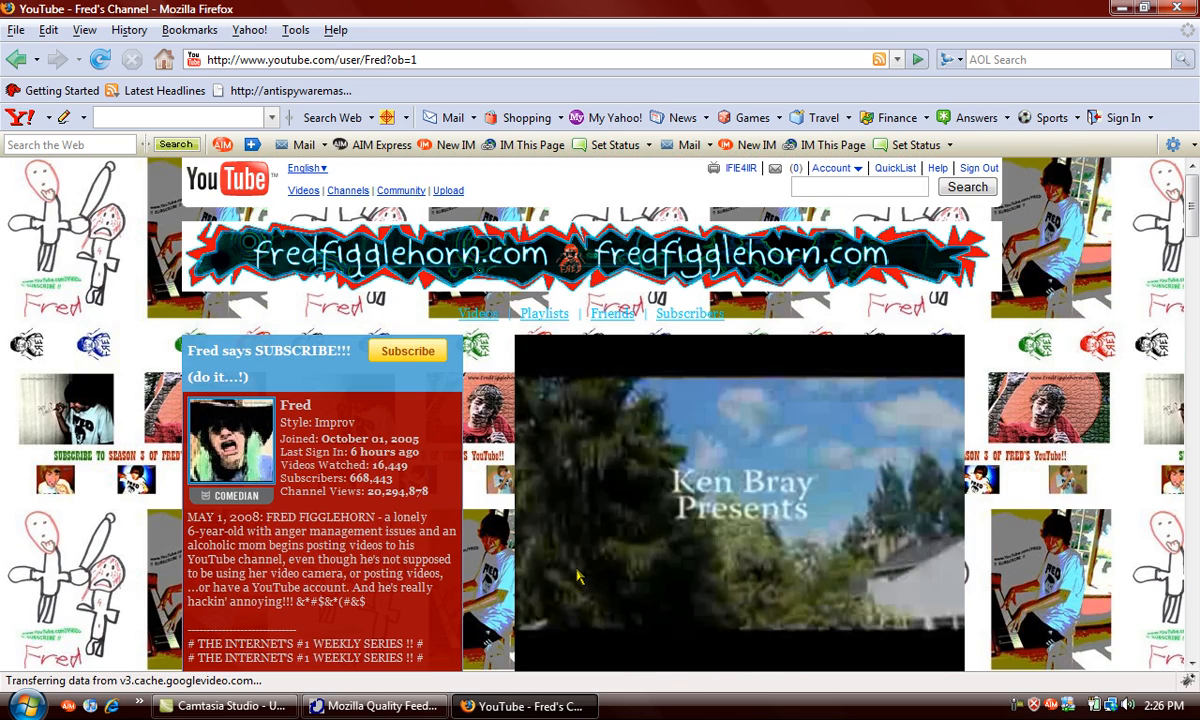
scroll(down, 3)
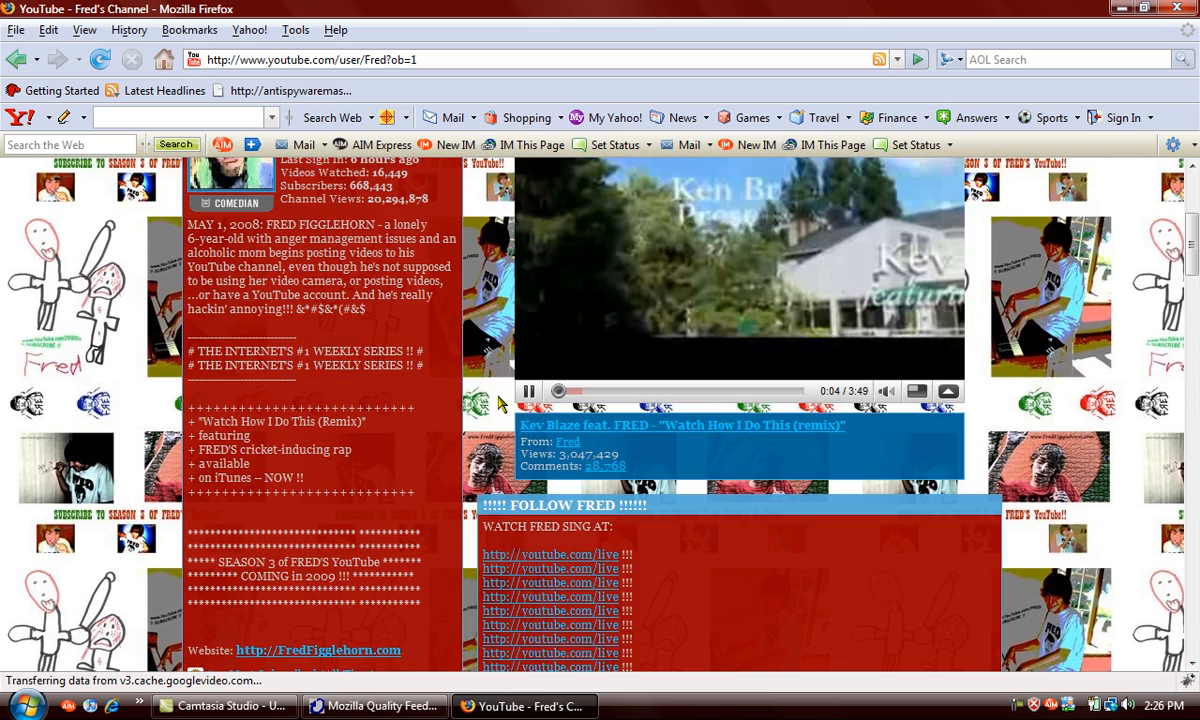
scroll(down, 3)
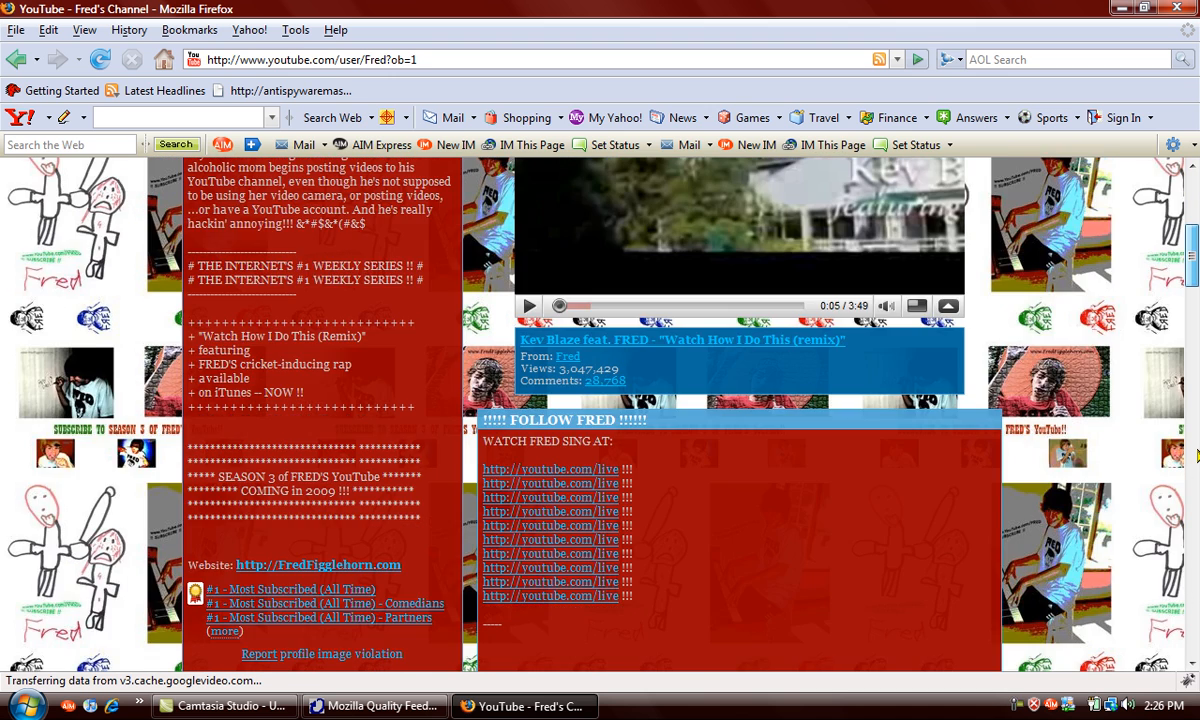
scroll(down, 3)
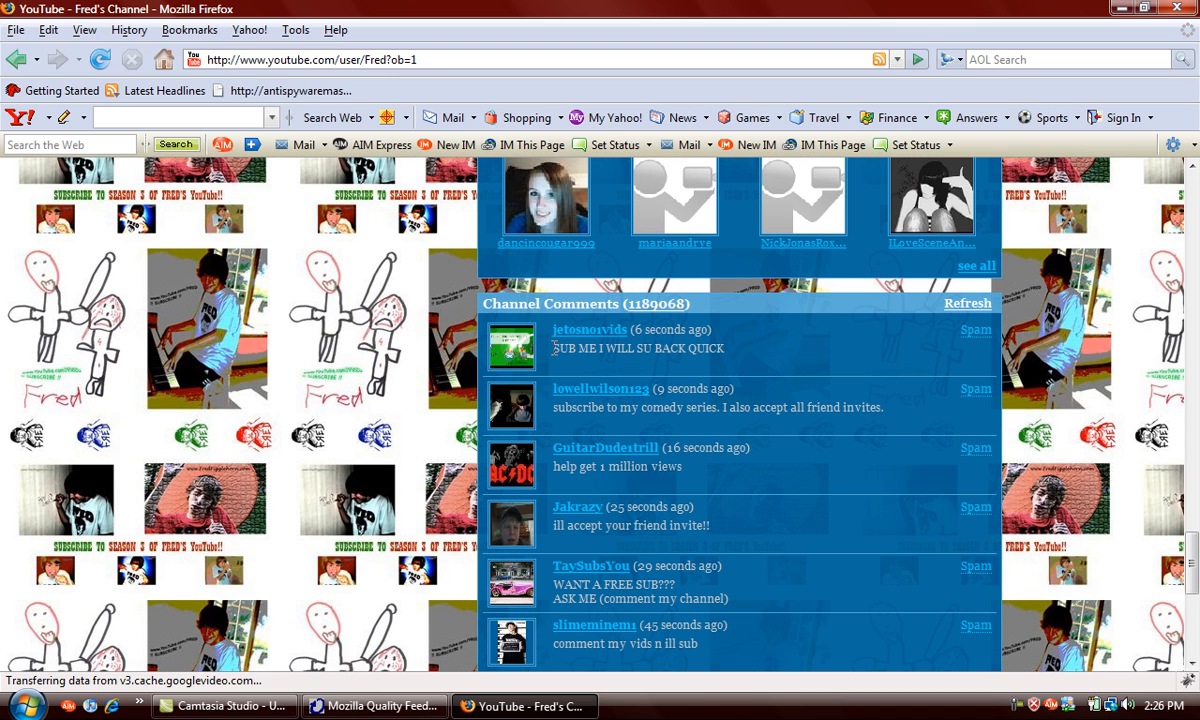
mouse_move(736, 374)
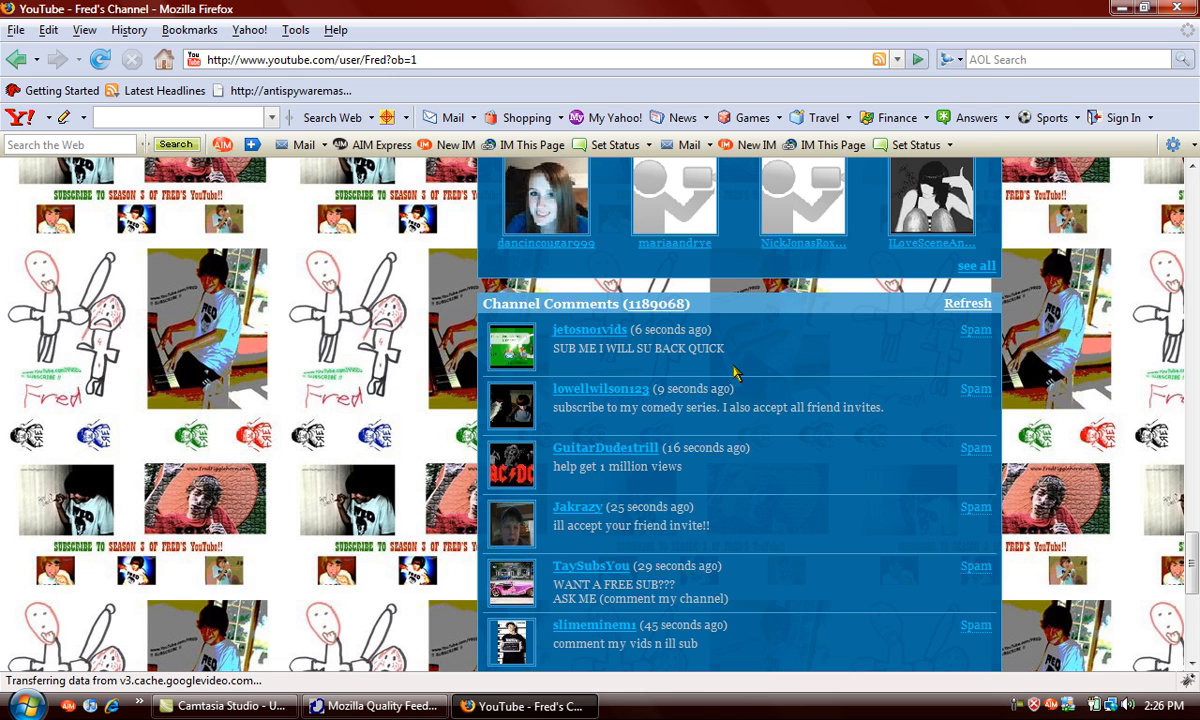
double_click(638, 348)
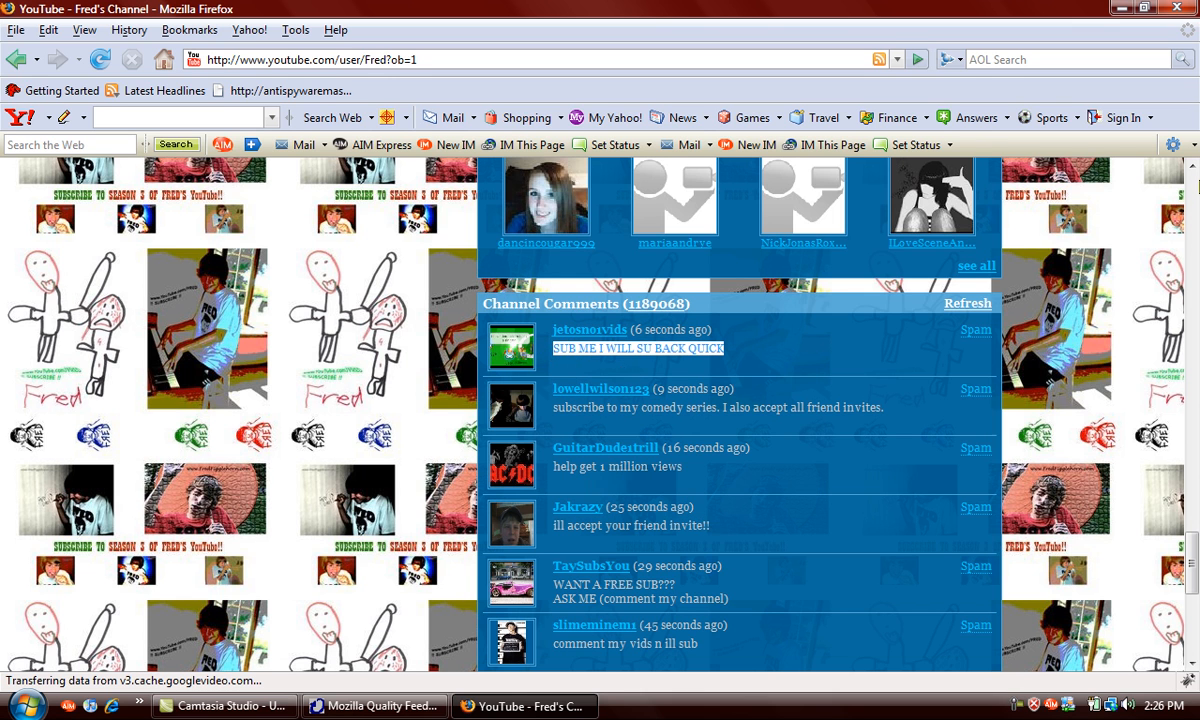
mouse_move(1196, 288)
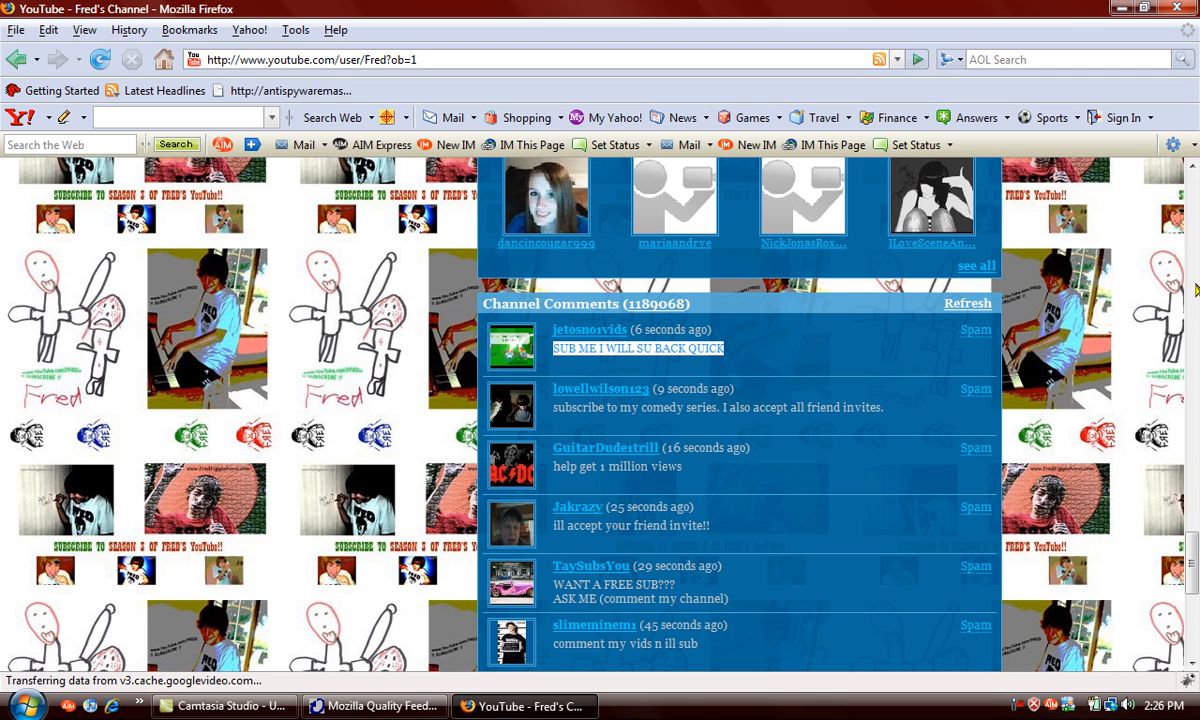
scroll(down, 3)
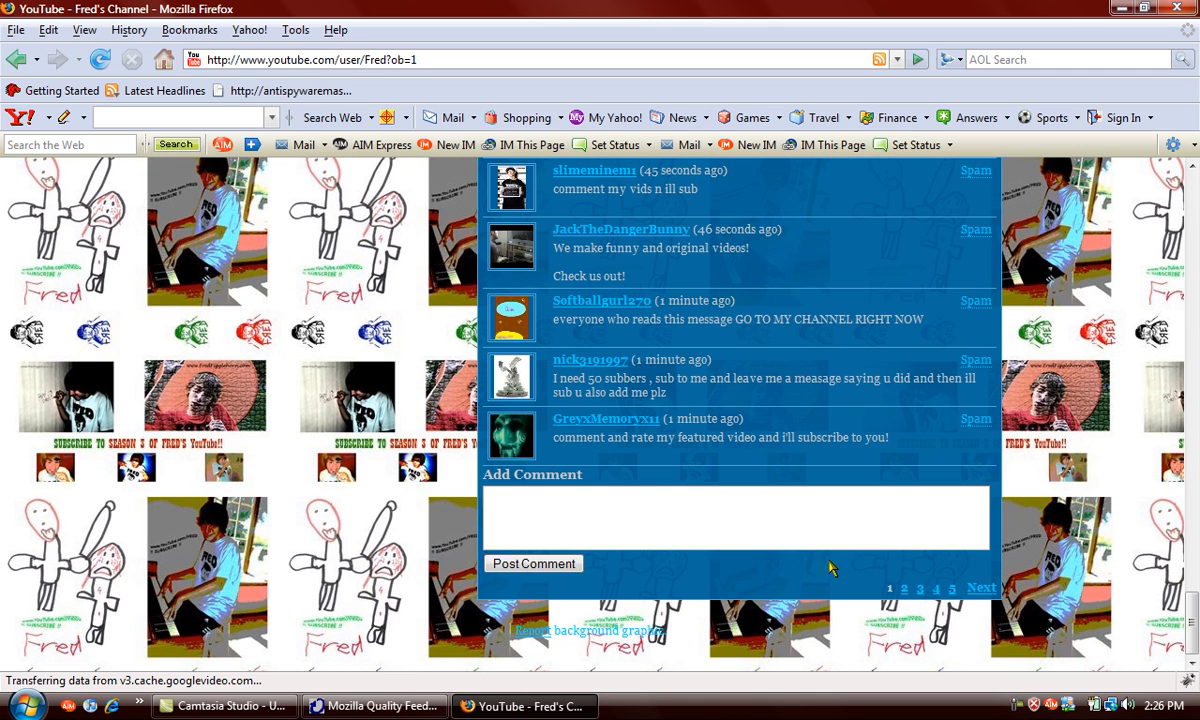
text(SUB ME I WILL SU BACK QUICK)
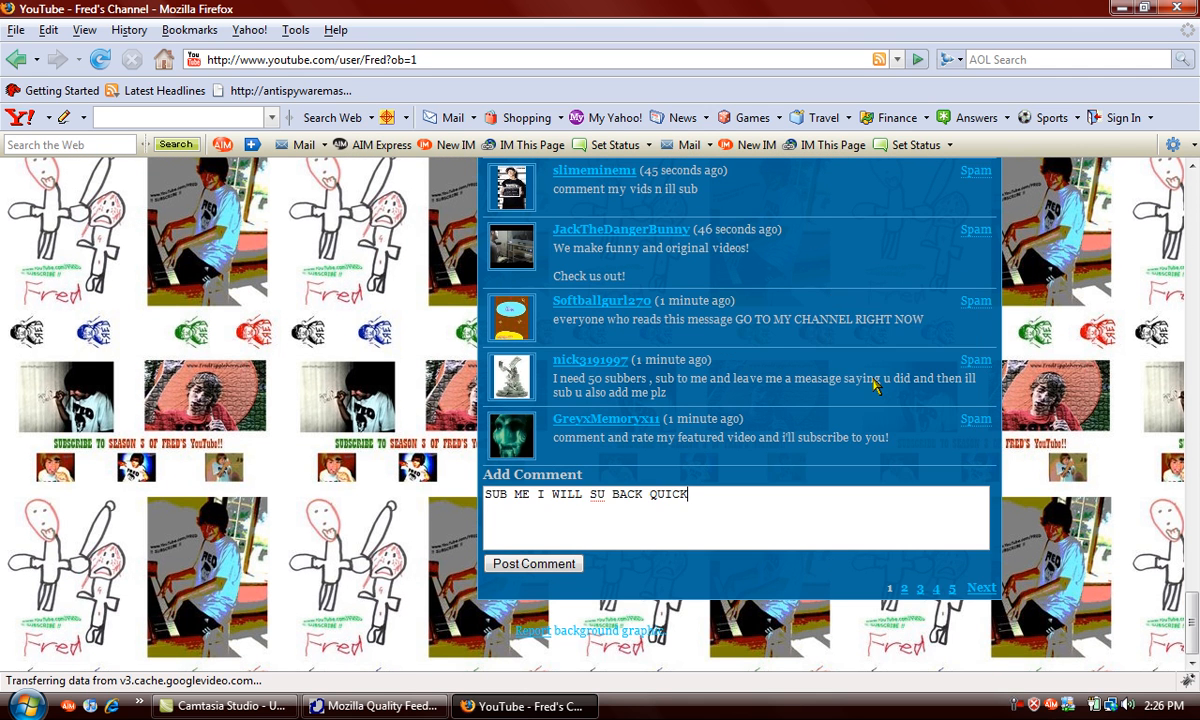
text(sub)
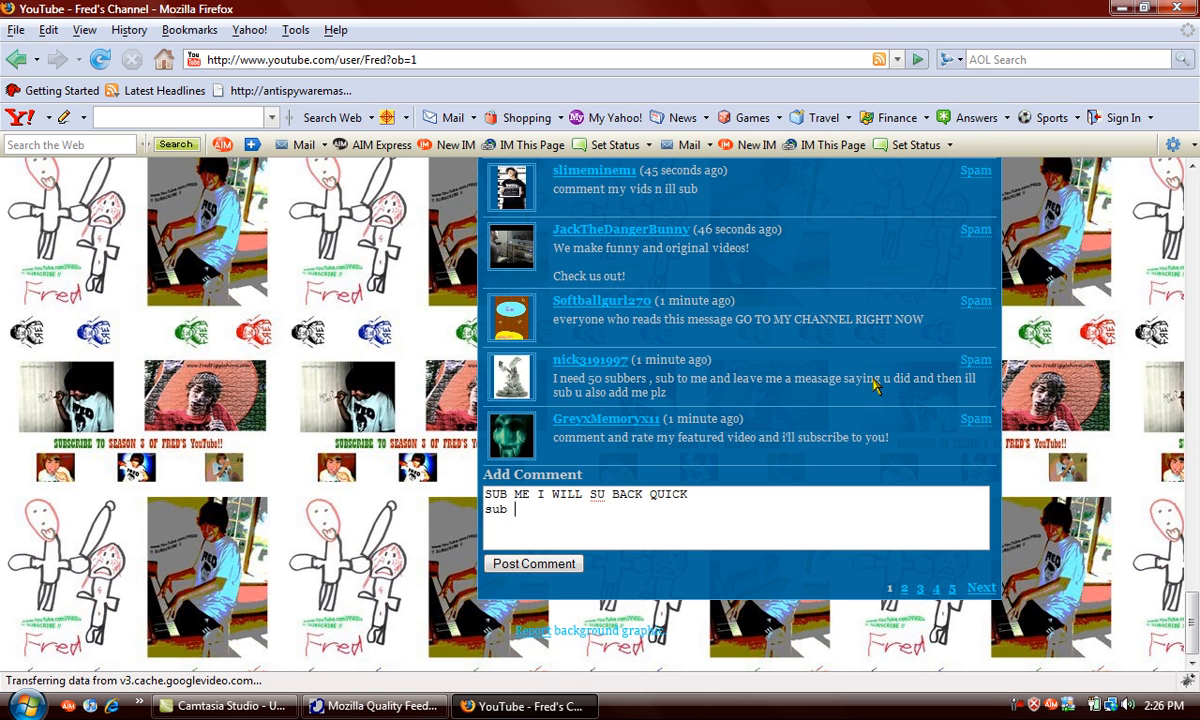
text(4 sub)
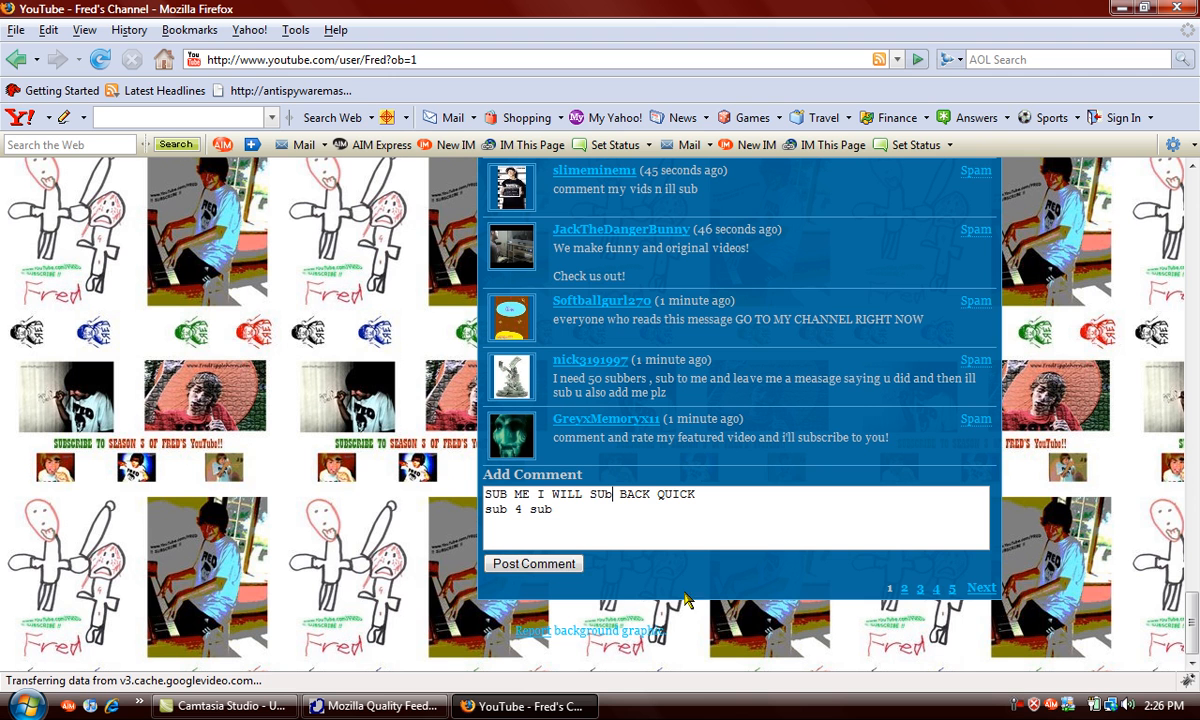
click(534, 564)
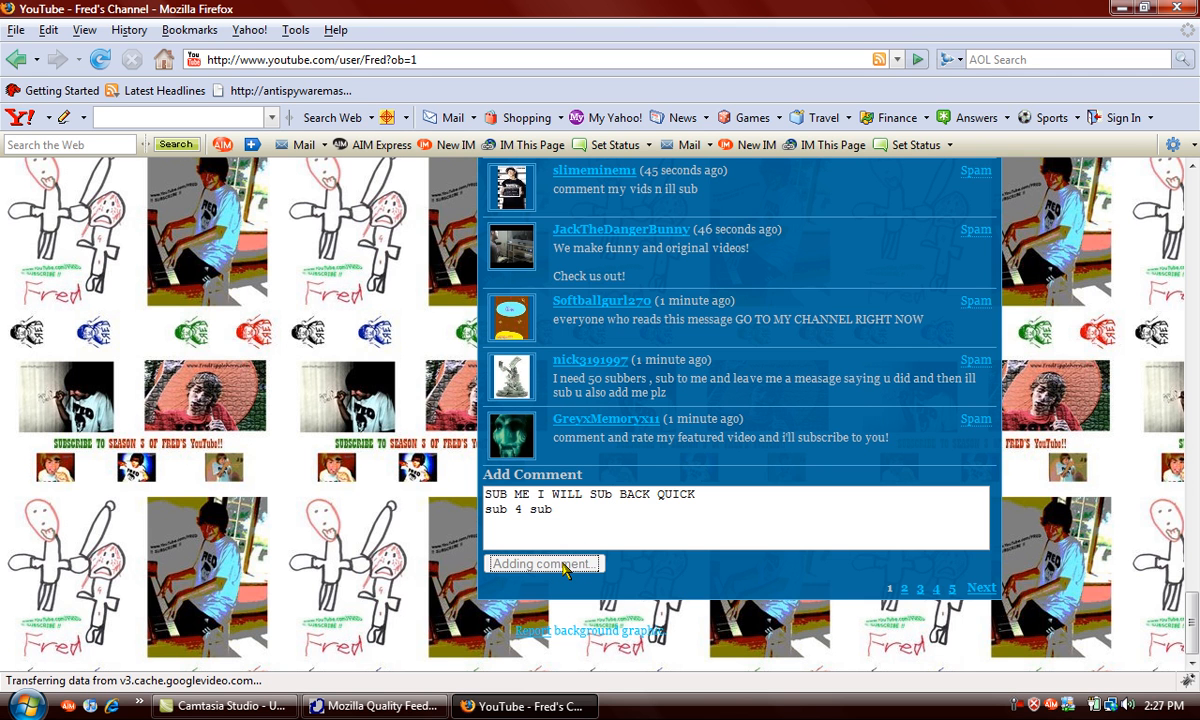
click(544, 564)
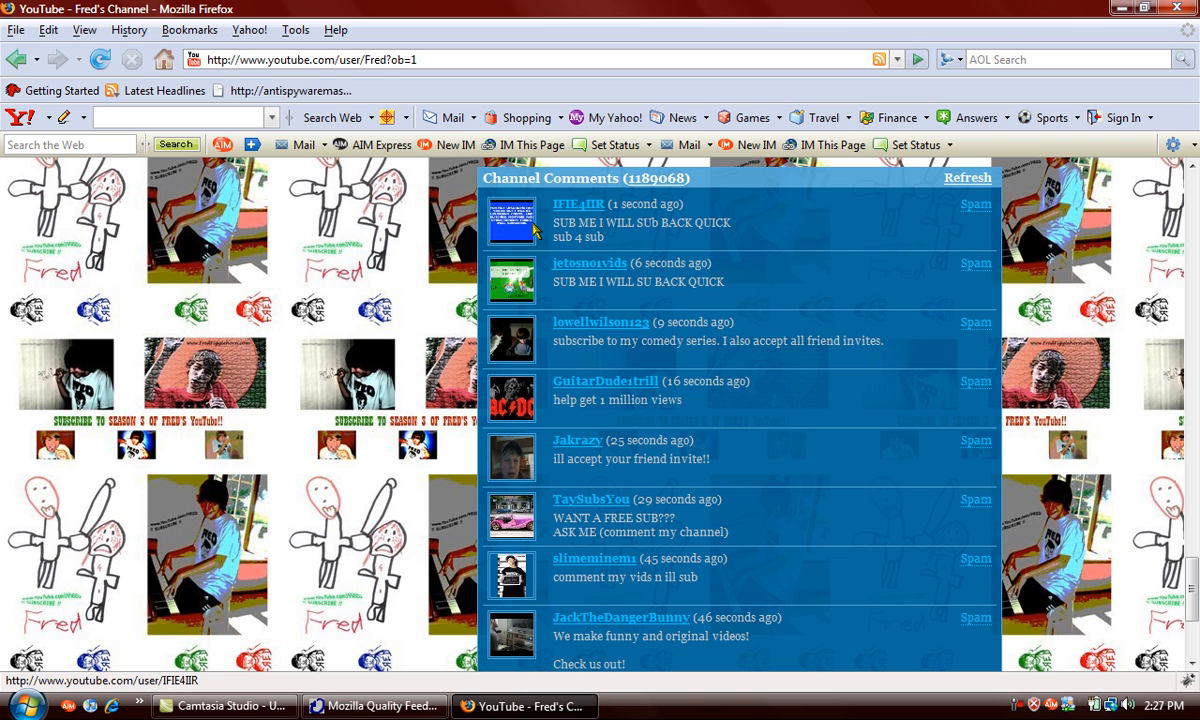
mouse_move(528, 282)
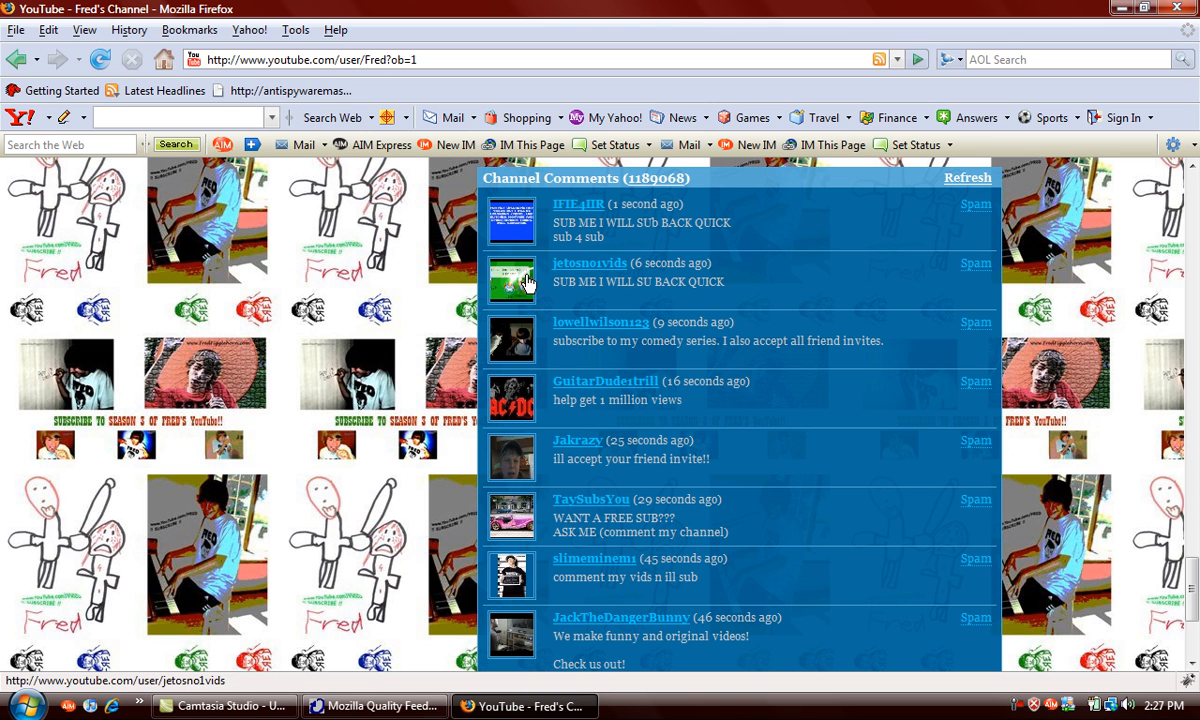
click(588, 264)
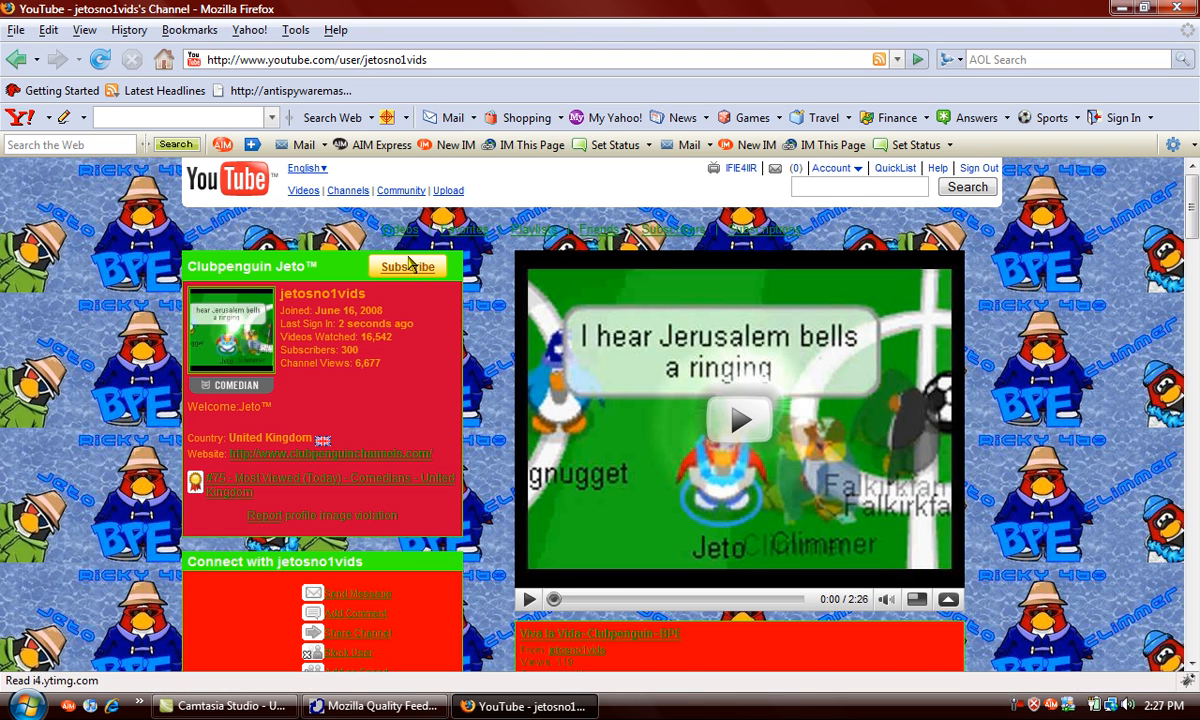
Subscribe to jetosno1vids and start a private message addressed to them
click(408, 266)
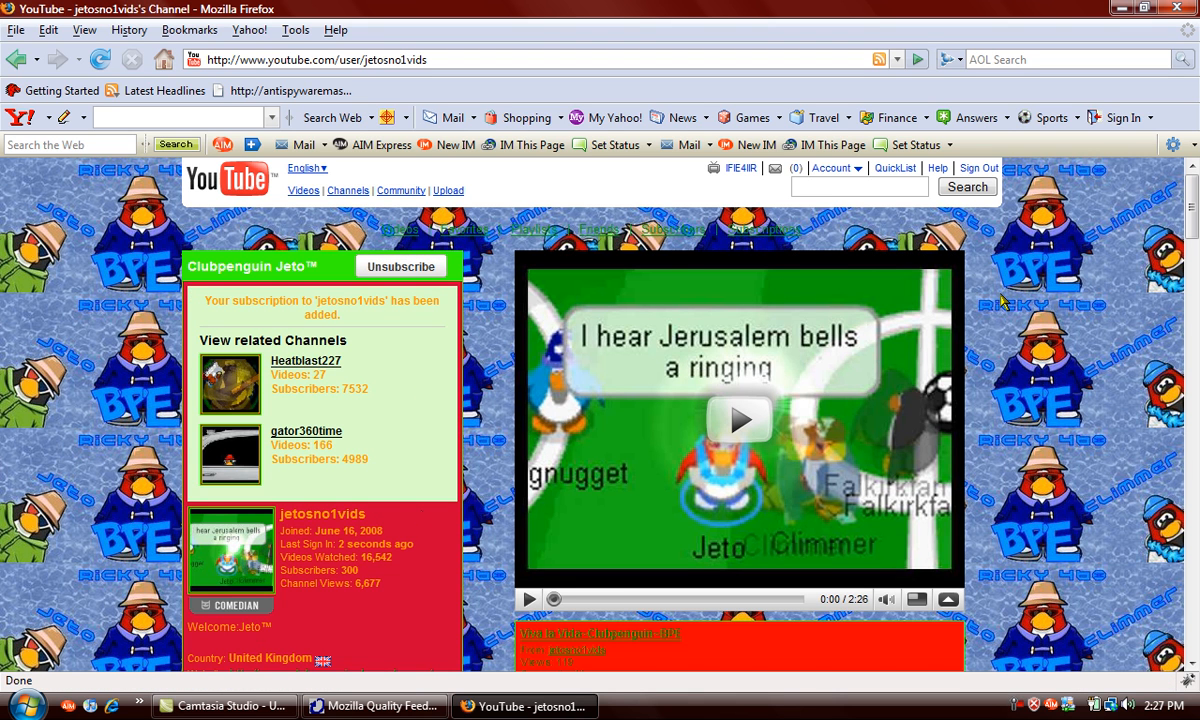
scroll(down, 3)
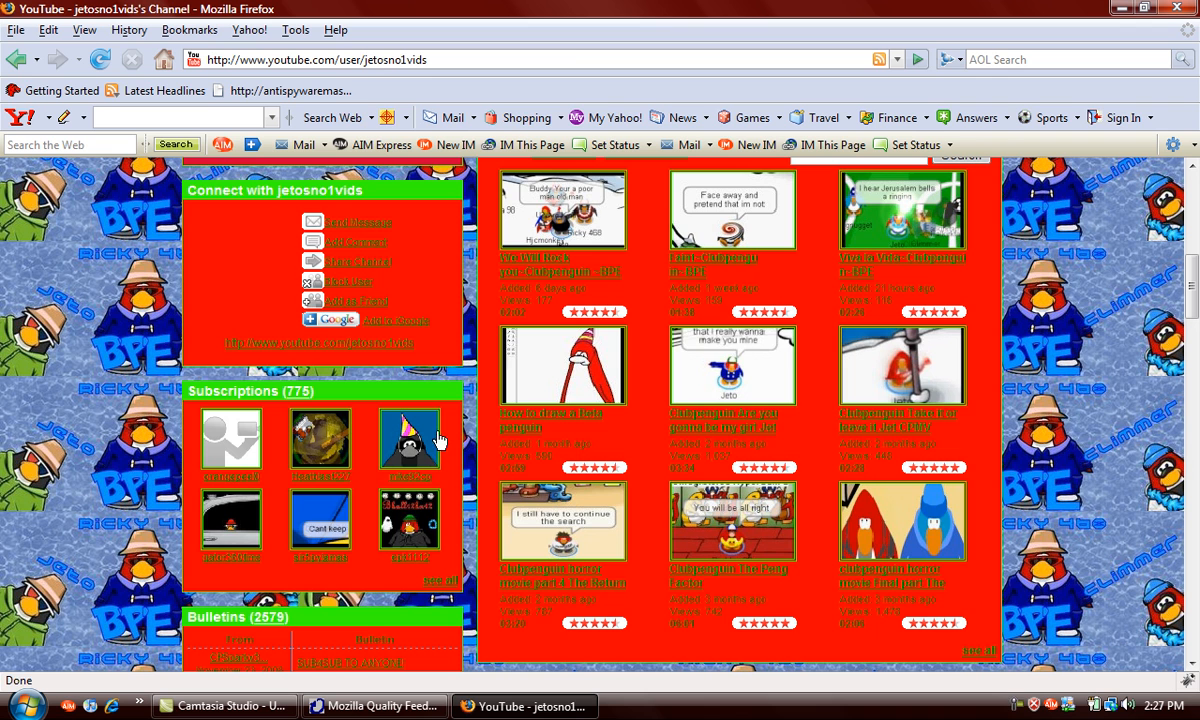
click(356, 220)
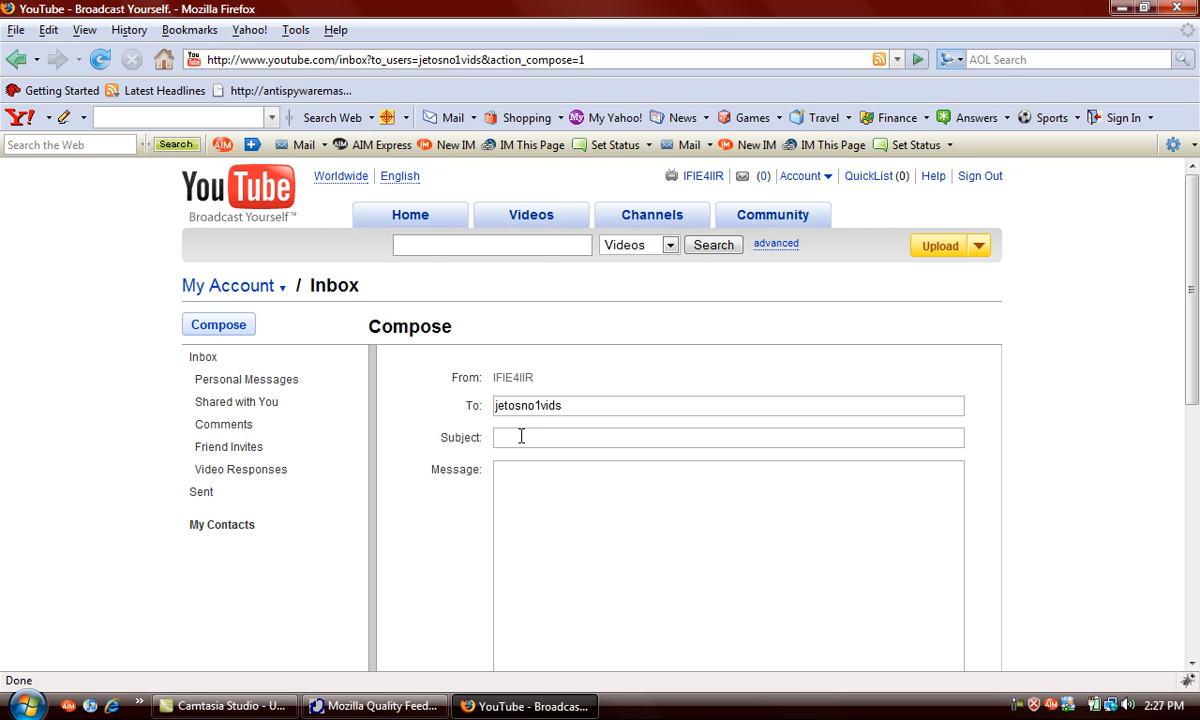
text(Hey subscribe i subbed)
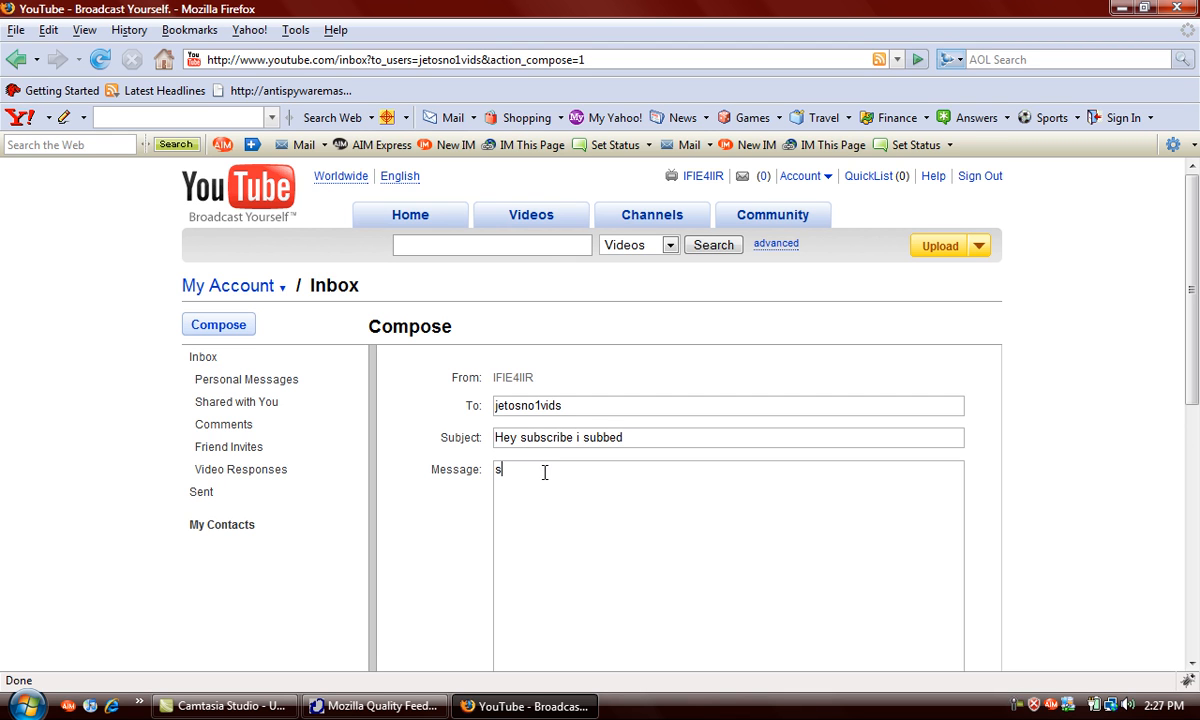
text(ubscribe)
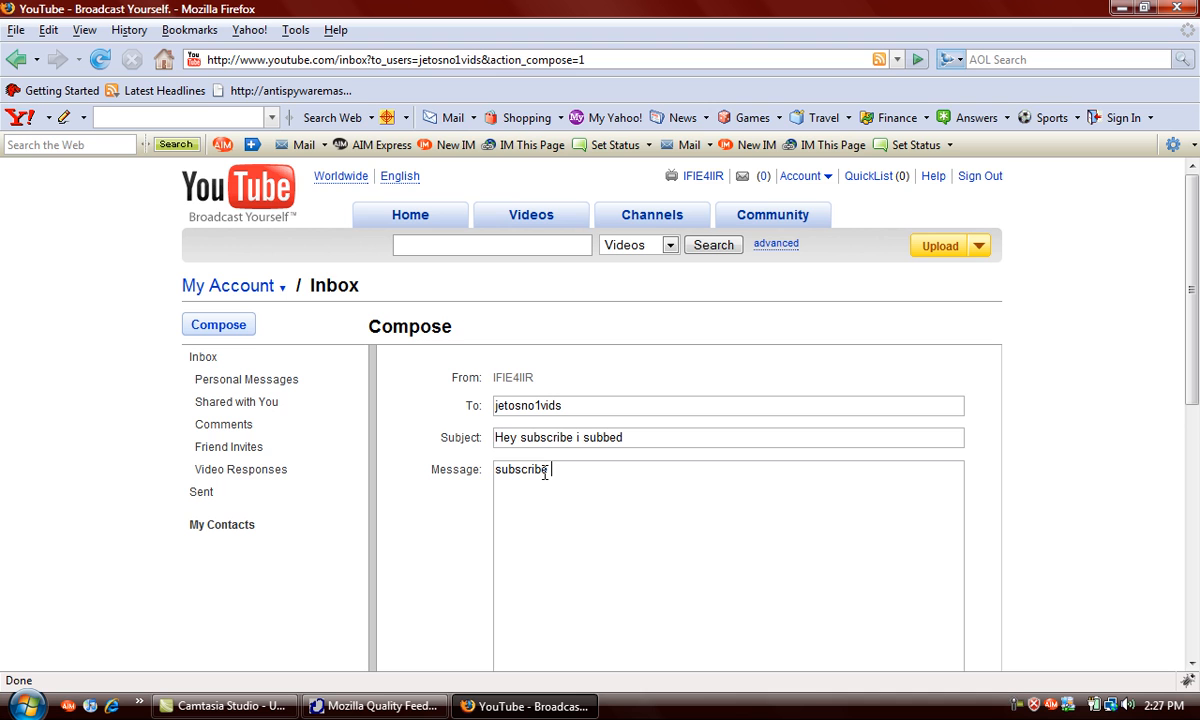
text(back plz. :])
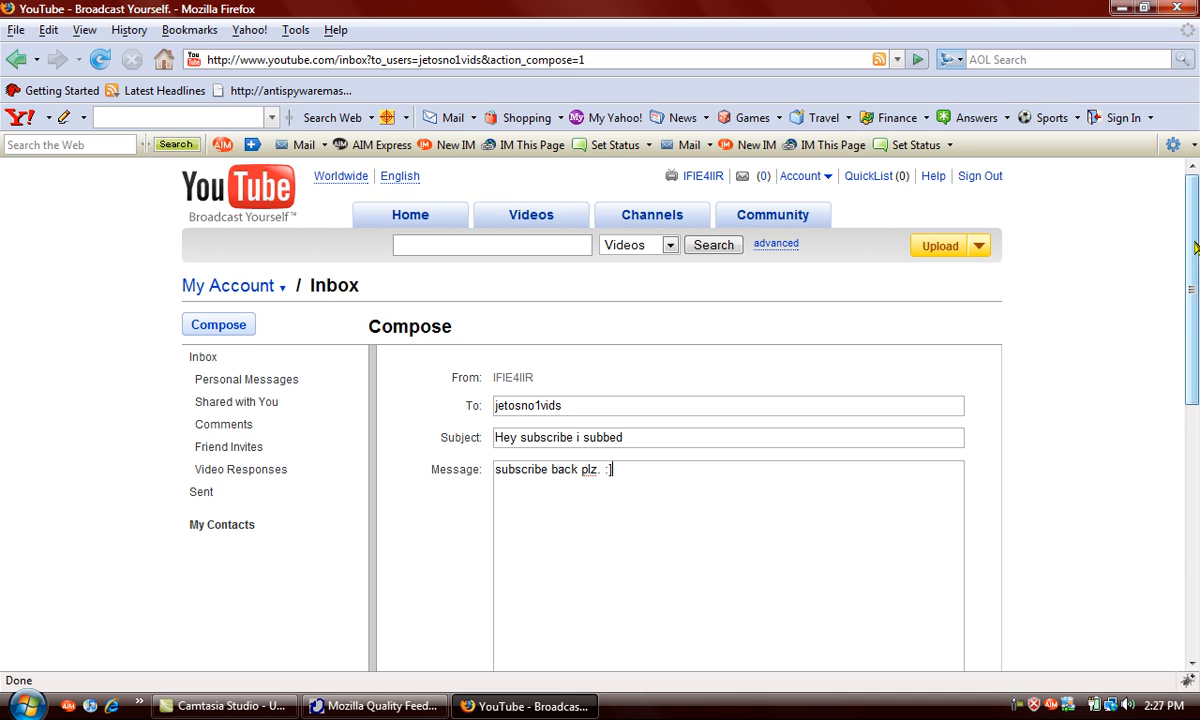
click(532, 444)
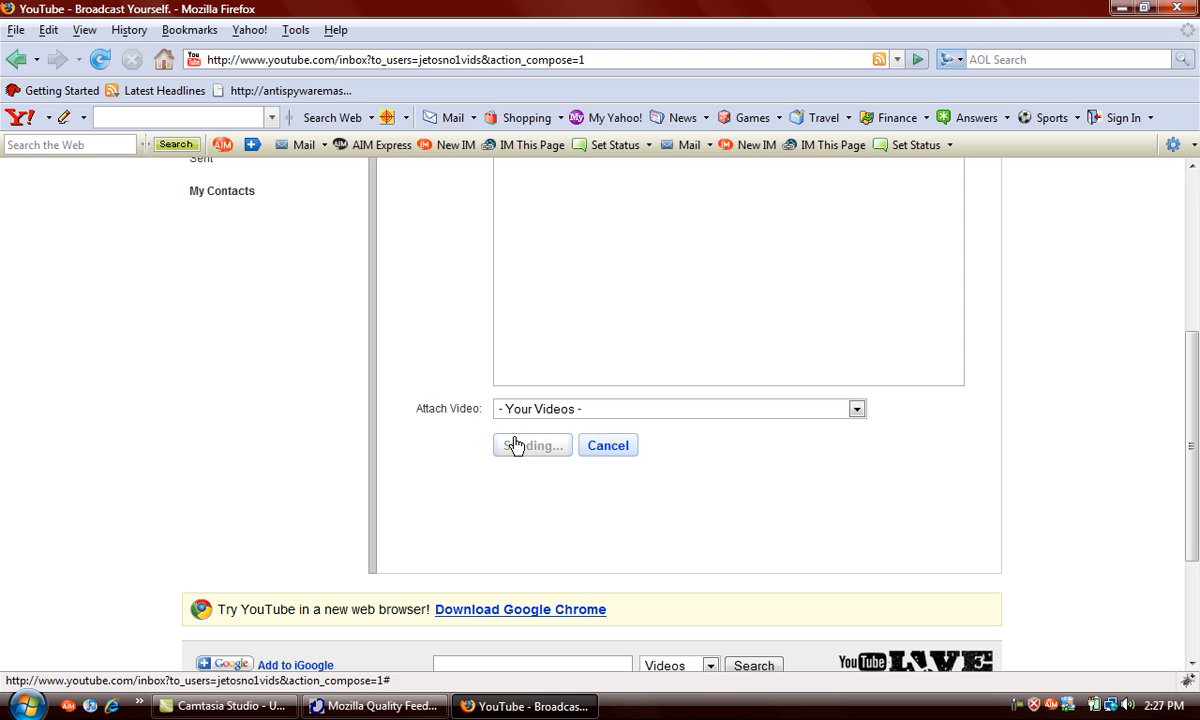
click(532, 444)
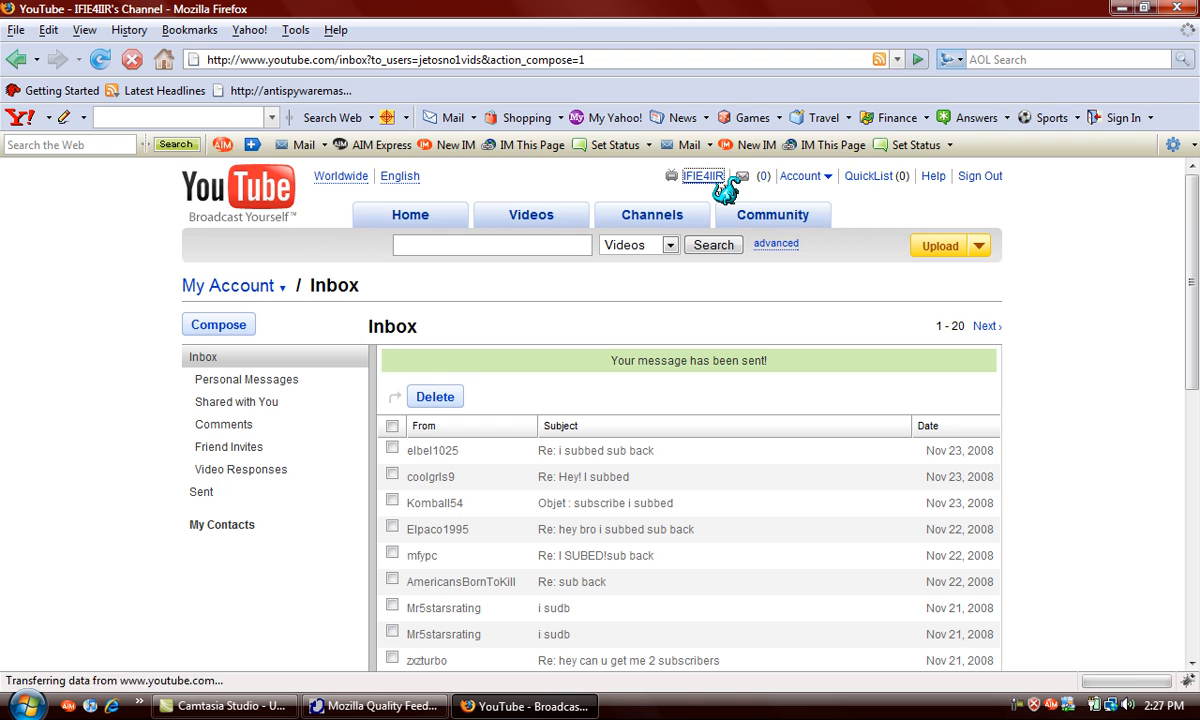
click(704, 176)
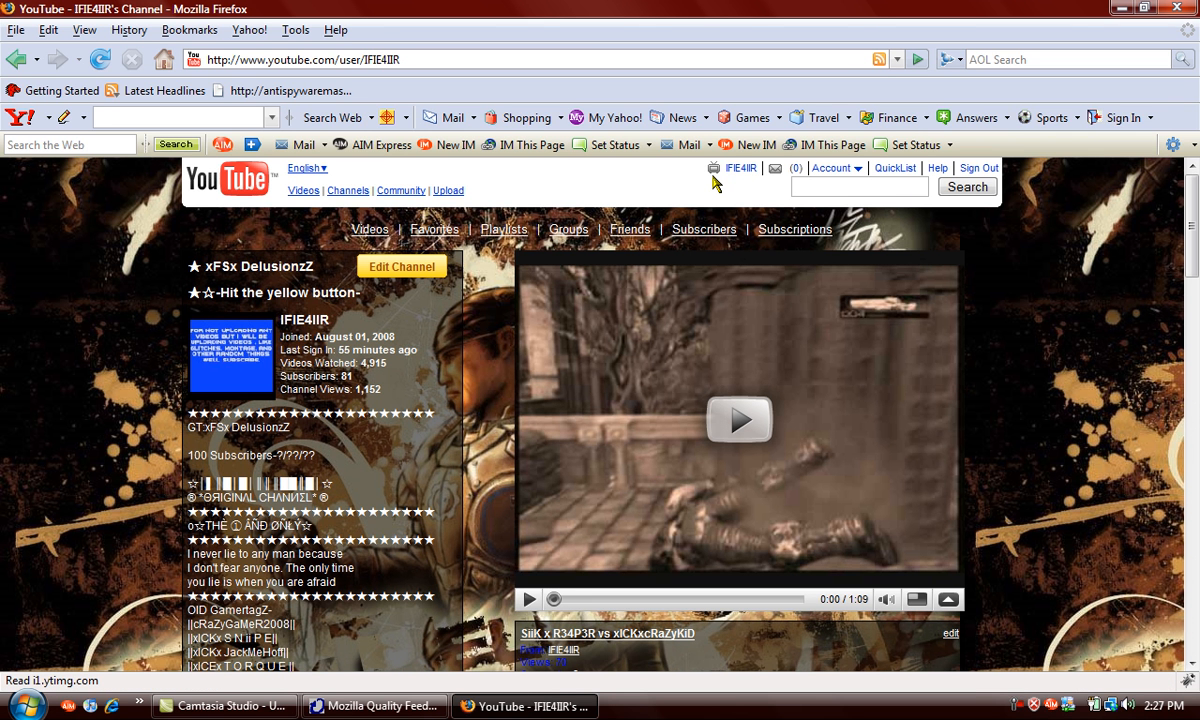